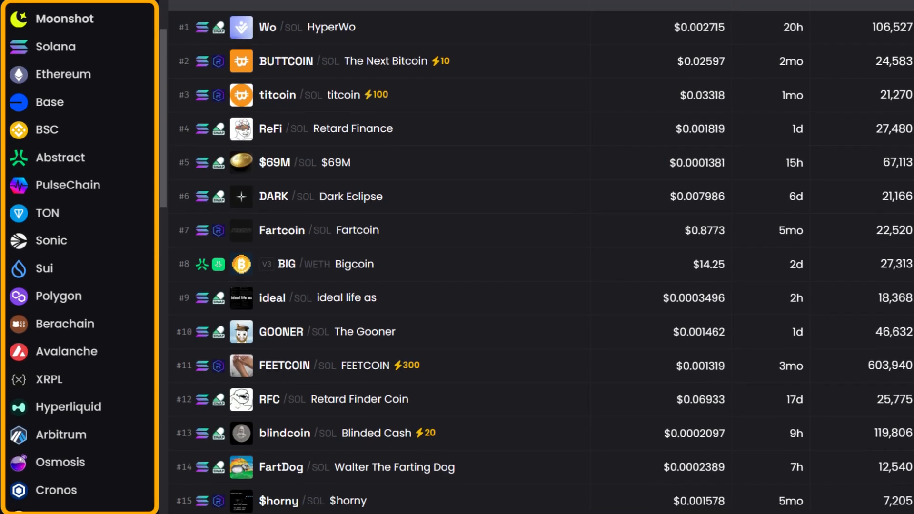
# Step: Scroll through the trending Solana tokens with their prices, ages and transaction counts
pyautogui.scroll(-3)
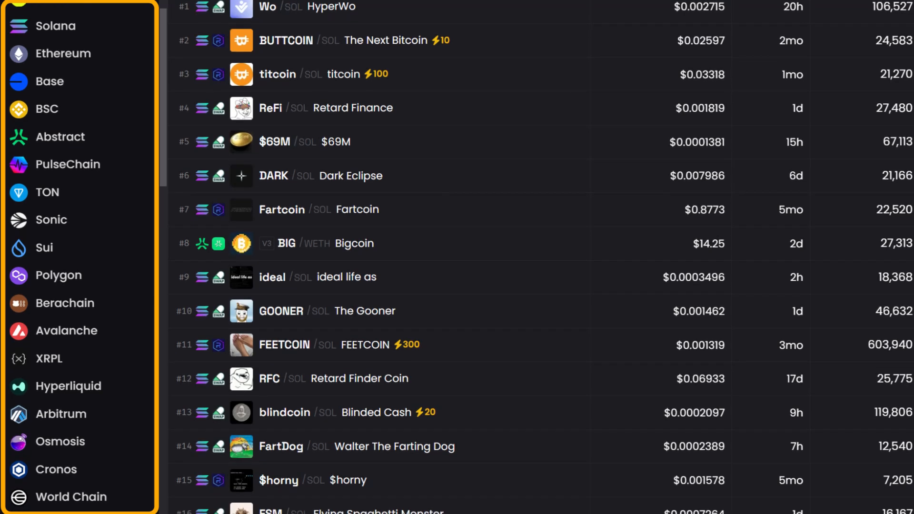
pyautogui.scroll(-3)
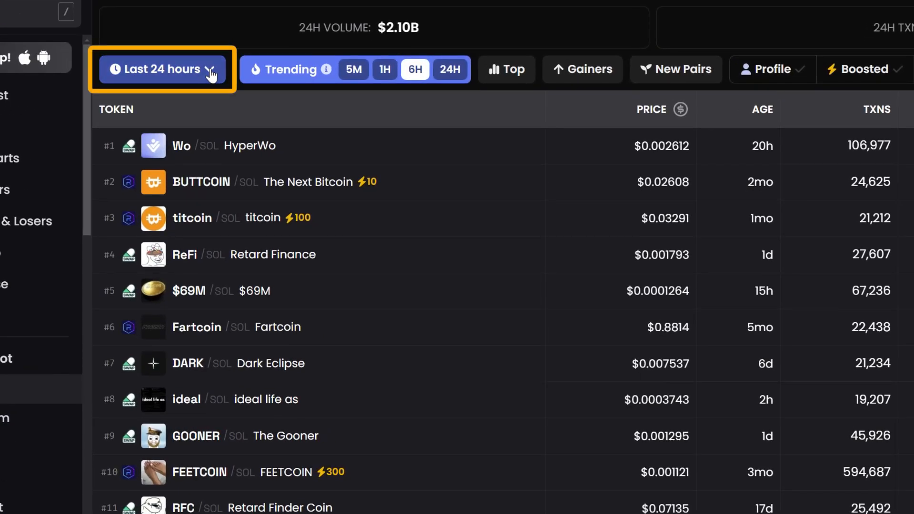
# Step: Filter tokens to 24h volume ≥ $1,000,000, liquidity ≥ $50,000 and pair age ≥ 24 hours
pyautogui.click(160, 69)
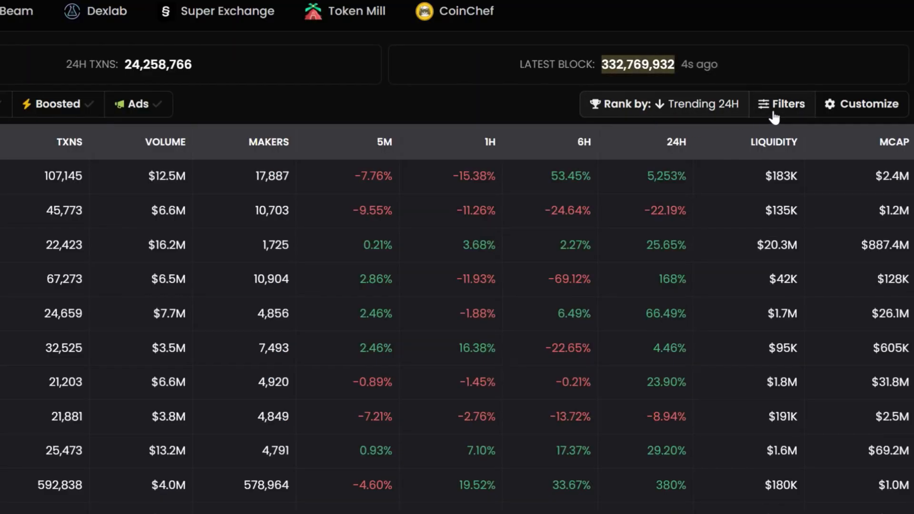
pyautogui.click(781, 104)
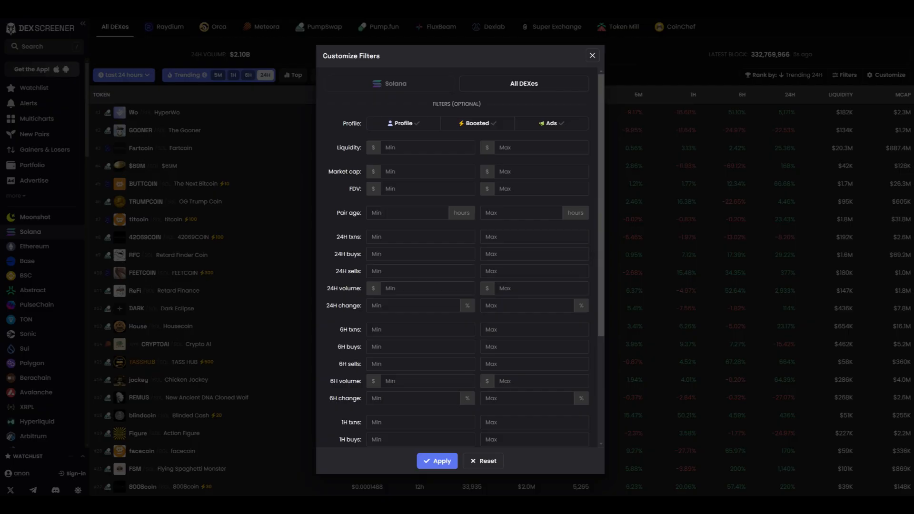
pyautogui.write('10')
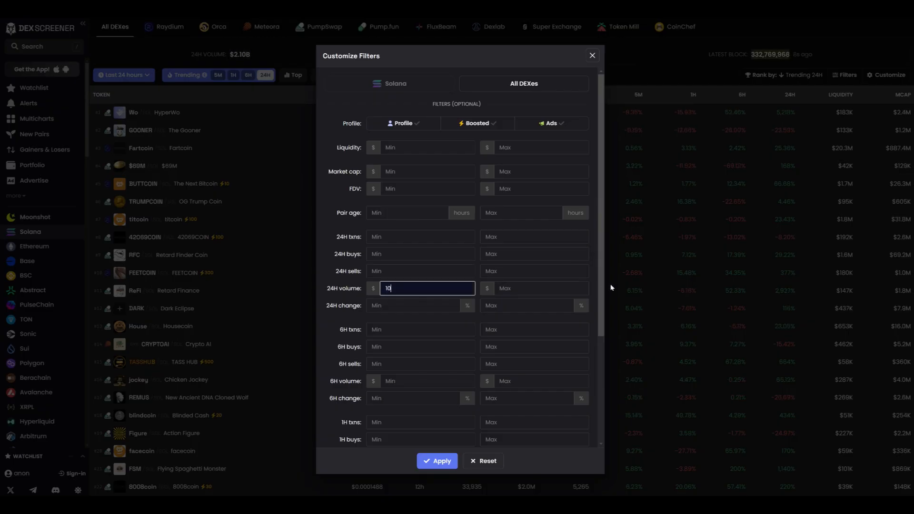
pyautogui.write('1,000,000')
pyautogui.click(427, 148)
pyautogui.write('5')
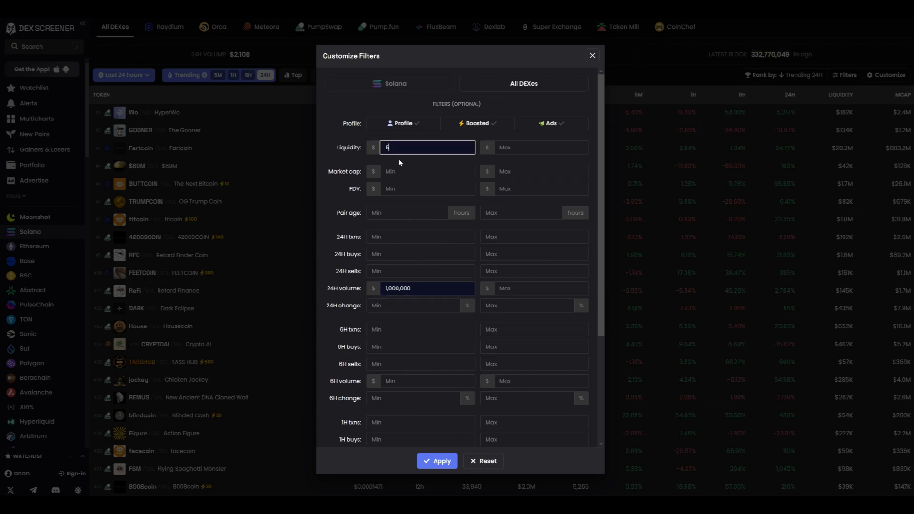
pyautogui.write('0,000')
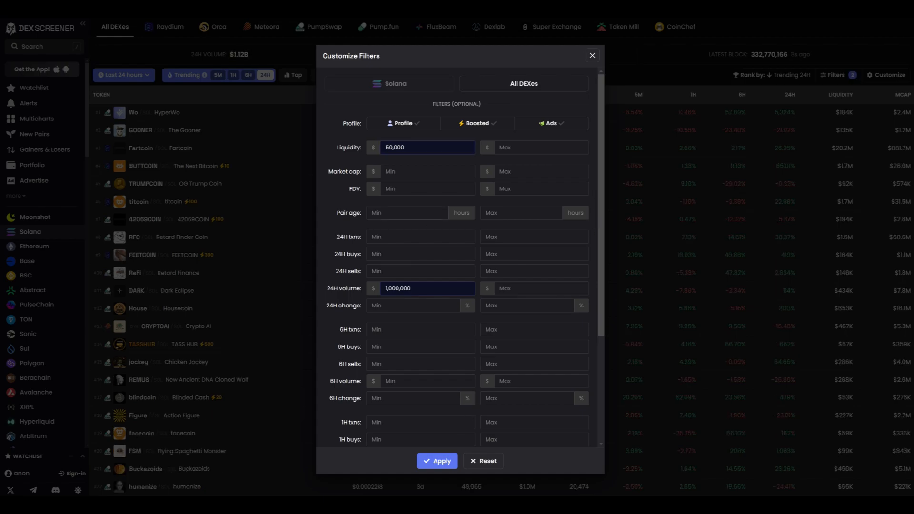
pyautogui.write('24')
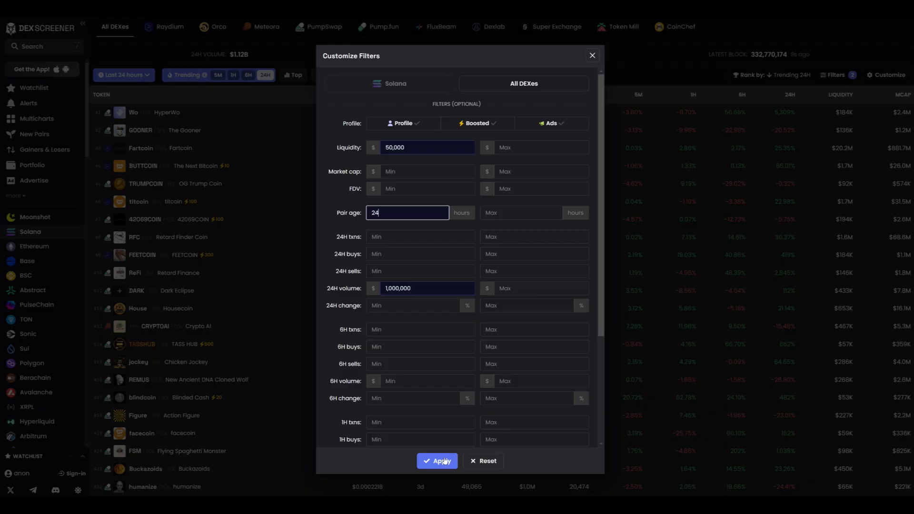
pyautogui.click(633, 69)
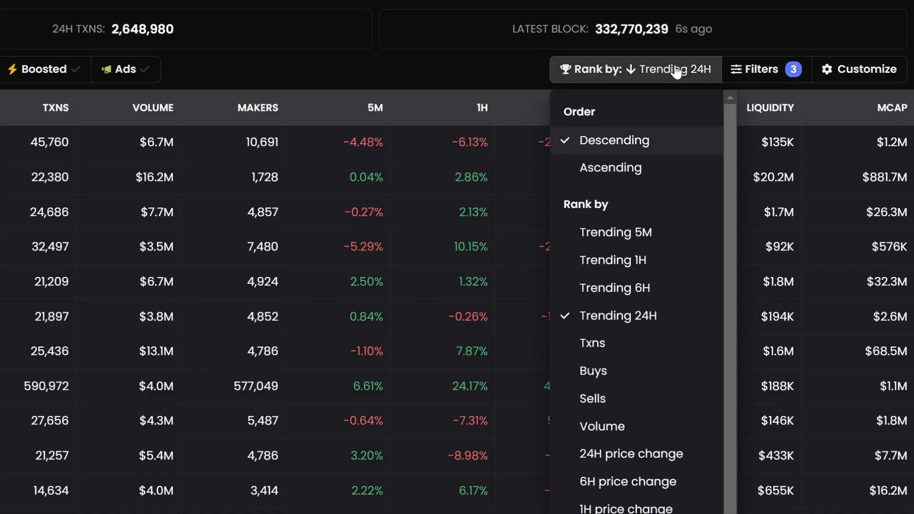
pyautogui.click(615, 231)
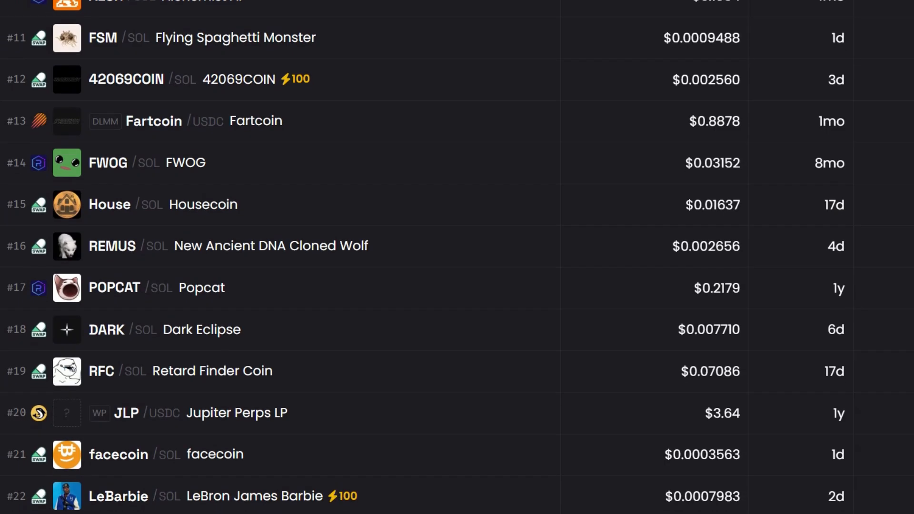
pyautogui.scroll(-3)
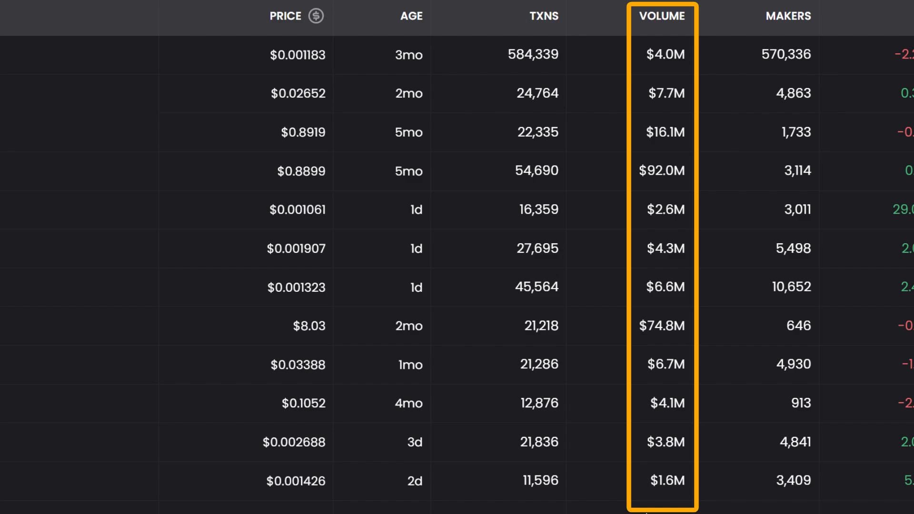
pyautogui.hscroll(-3)
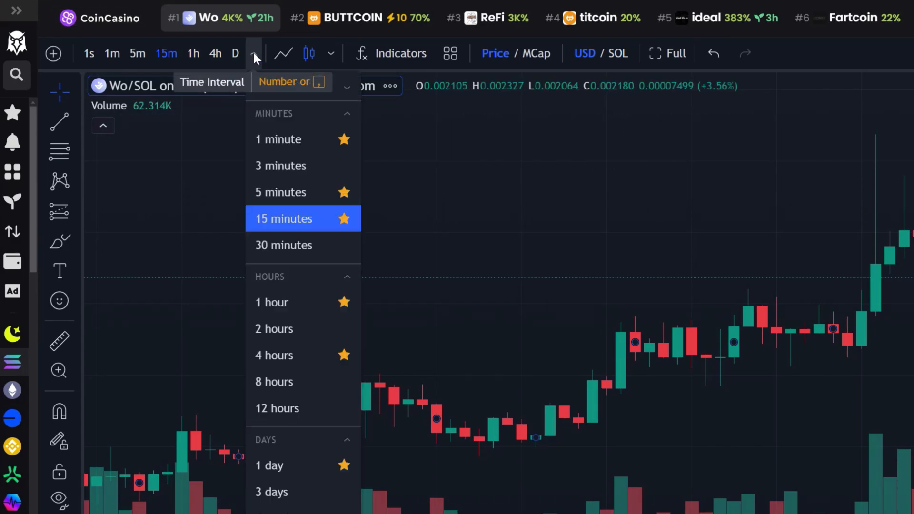
pyautogui.moveTo(294, 166)
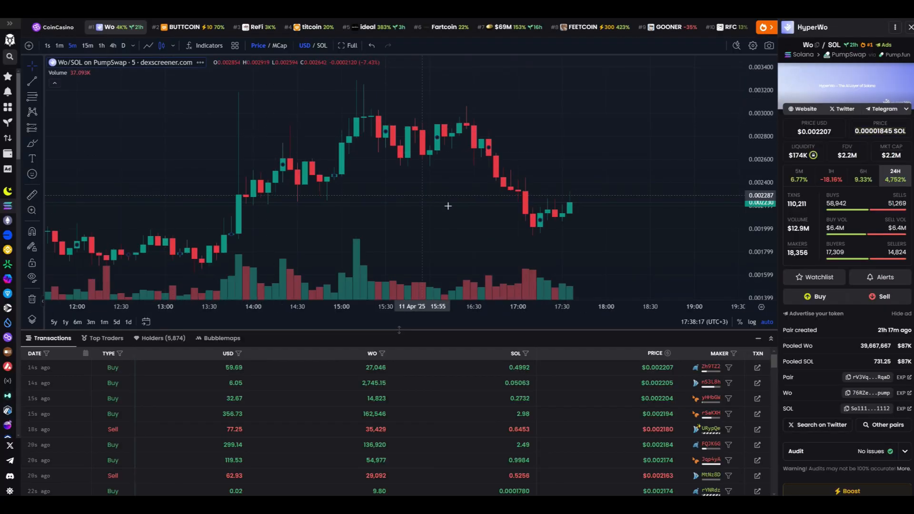
# Step: Open the chart style menu above the Wo/SOL chart
pyautogui.click(280, 45)
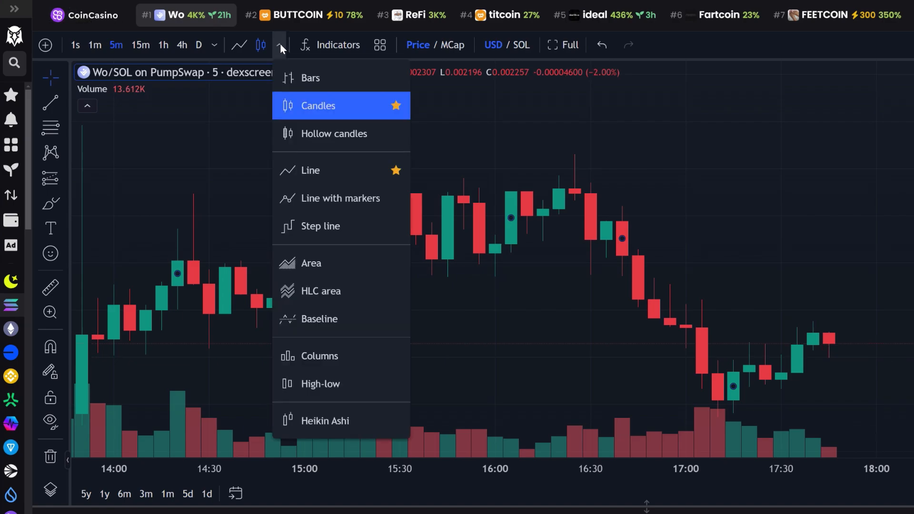
pyautogui.moveTo(310, 226)
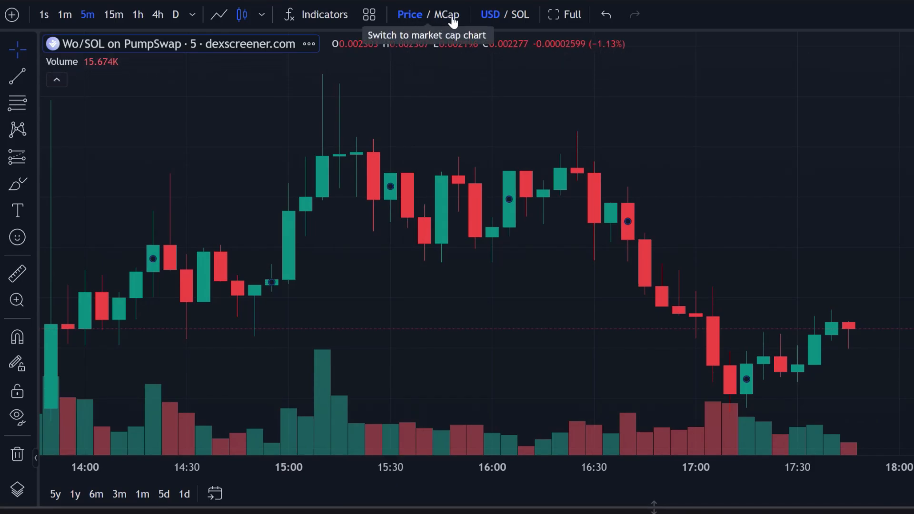
# Step: Switch the Price / MCap toggle so the Wo/SOL chart plots market cap
pyautogui.click(447, 14)
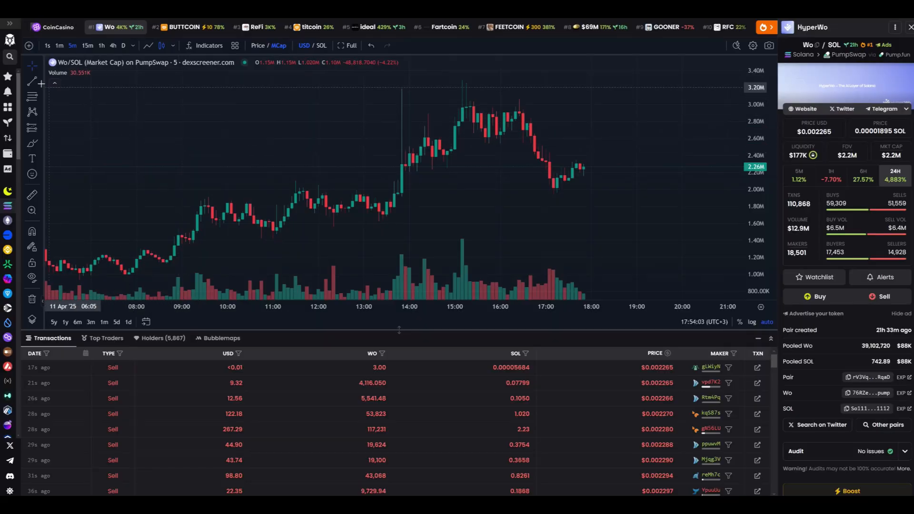
# Step: Zoom out the Wo market-cap chart to show more hours of history
pyautogui.moveTo(381, 218); pyautogui.dragTo(613, 172)
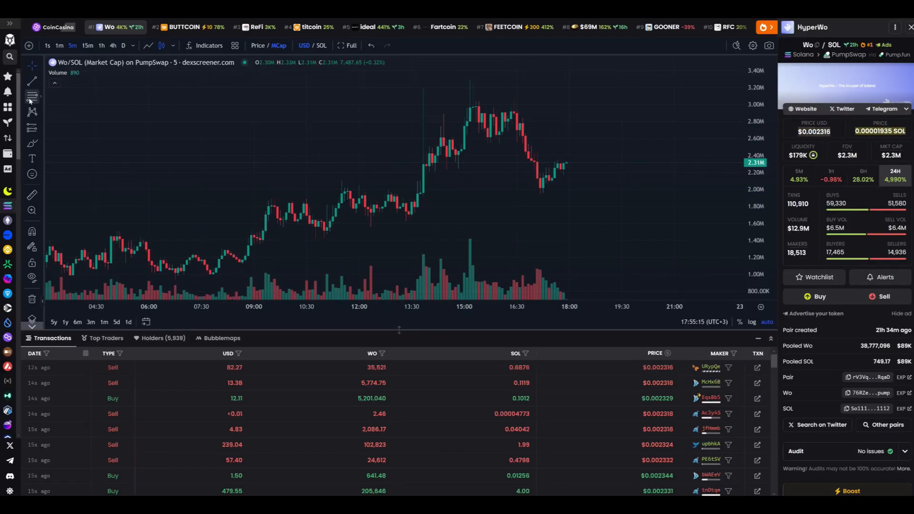
pyautogui.moveTo(406, 221); pyautogui.dragTo(668, 79)
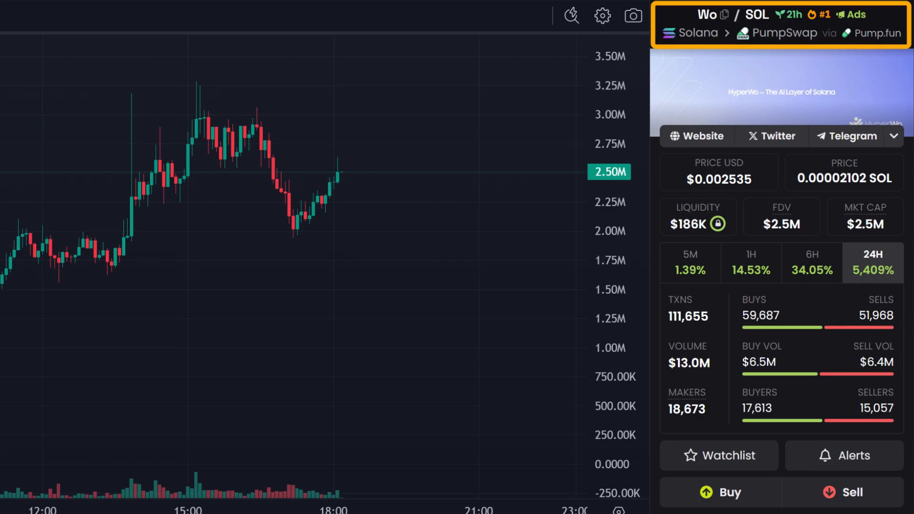
pyautogui.scroll(-3)
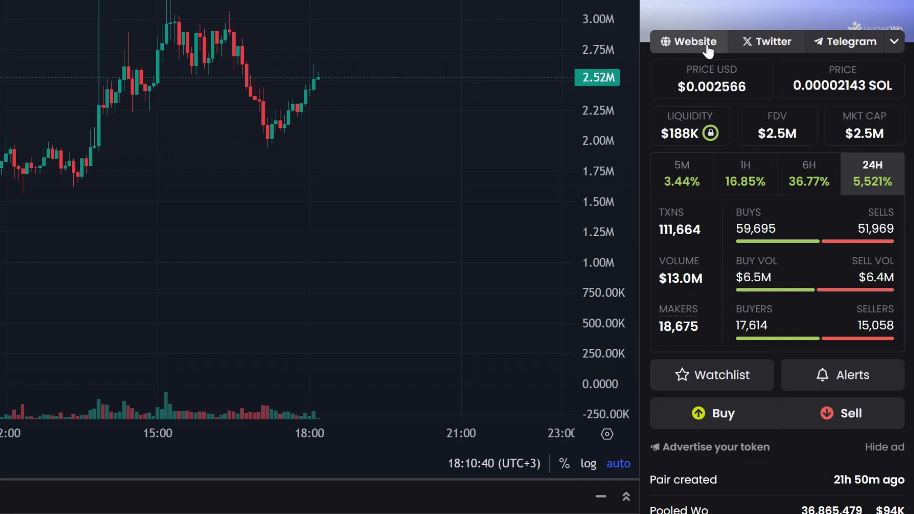
pyautogui.click(687, 41)
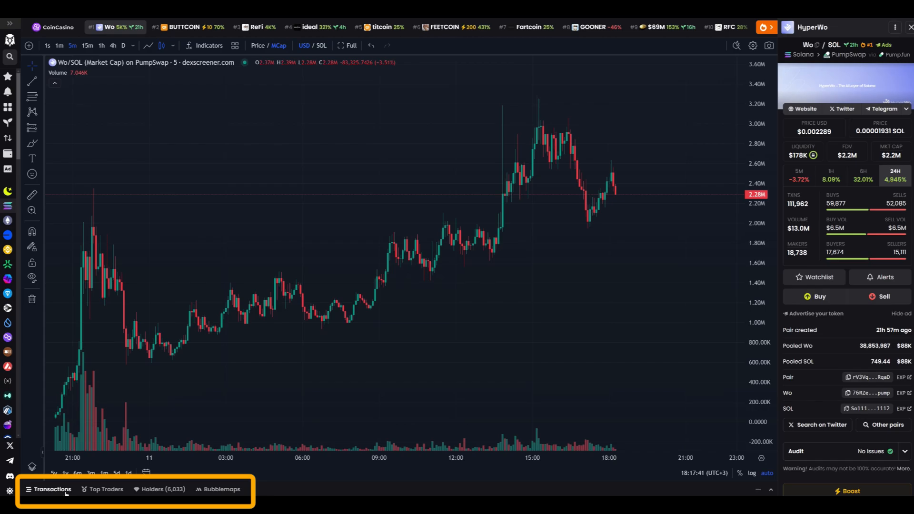
# Step: Check Wo's recent transaction dates, then show the Holders list below the chart
pyautogui.click(52, 489)
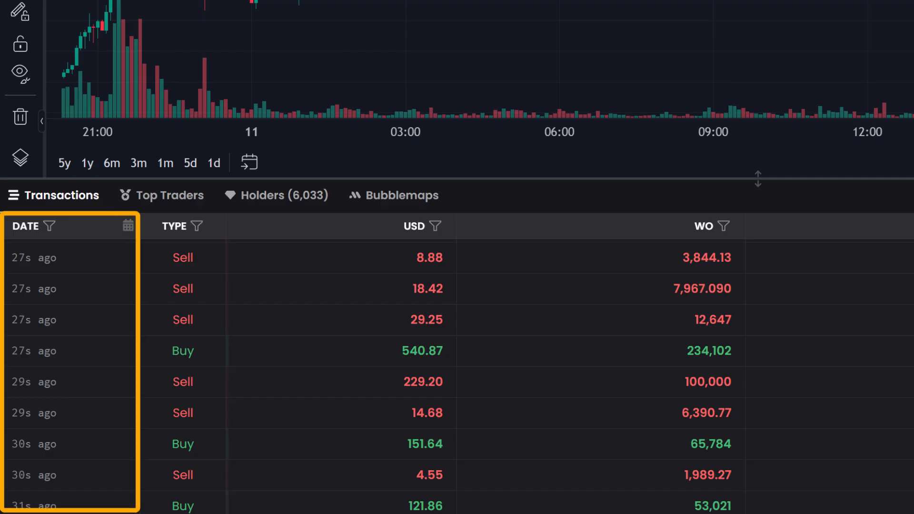
pyautogui.click(174, 226)
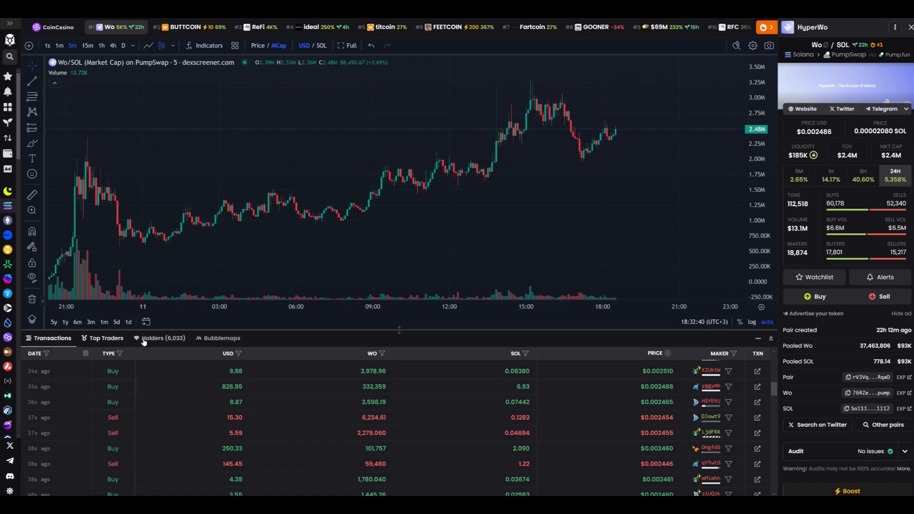
pyautogui.click(161, 338)
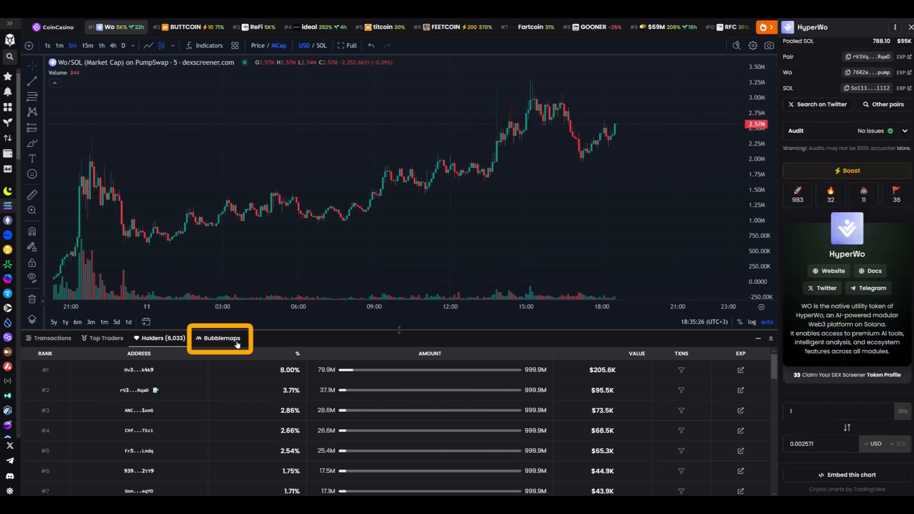
# Step: View and close Wo's holder bubblemap, then open the Wo/SOL pair address in Solscan
pyautogui.click(220, 338)
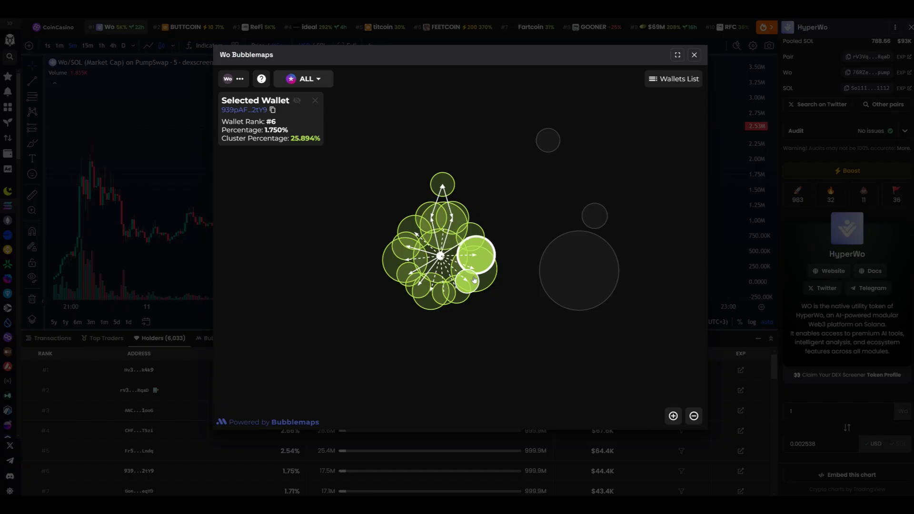
pyautogui.click(693, 54)
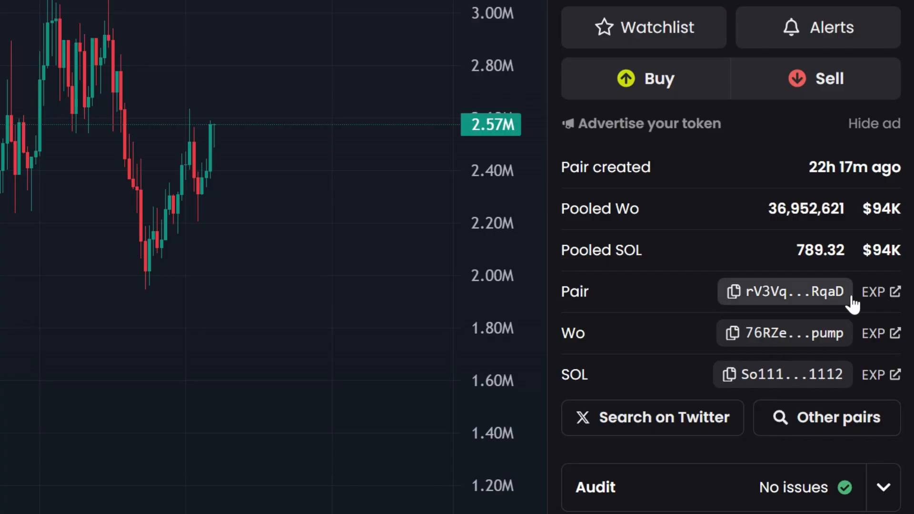
pyautogui.click(880, 291)
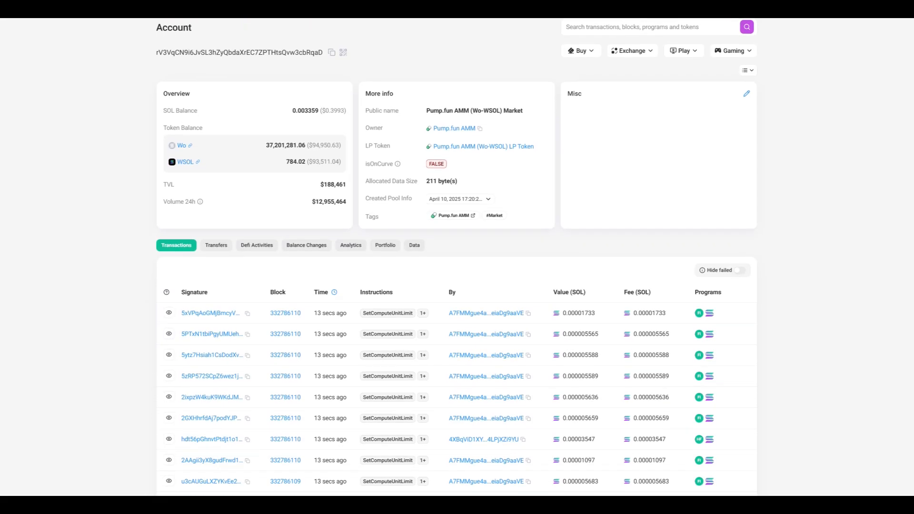